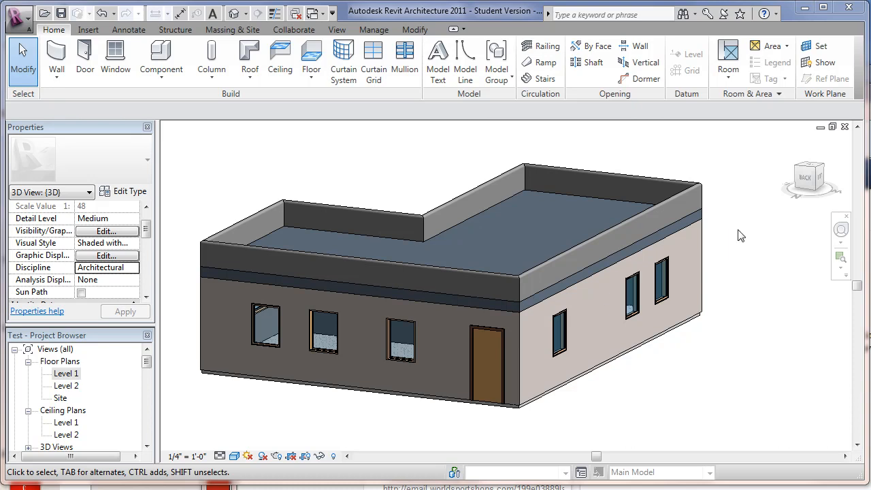
mouse_move(137, 370)
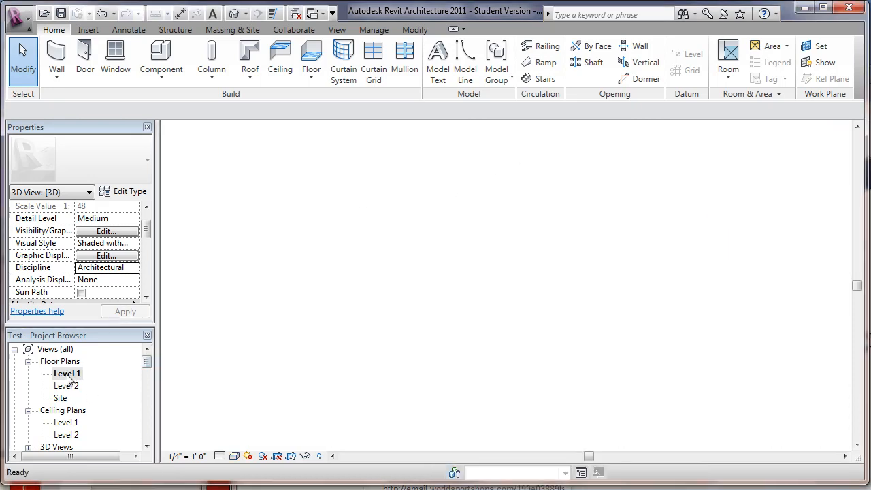
Step: Duplicate the Level 1 floor plan from the Project Browser, producing 'Copy of Level 1'
double_click(67, 373)
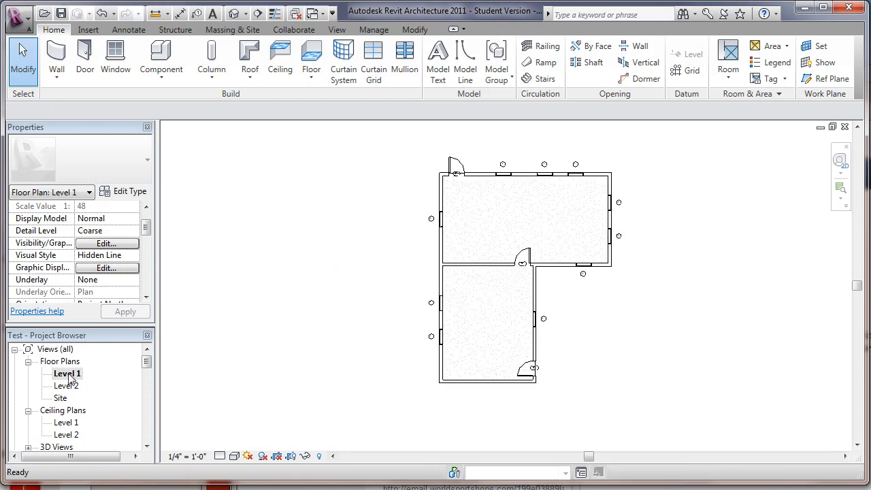
right_click(65, 373)
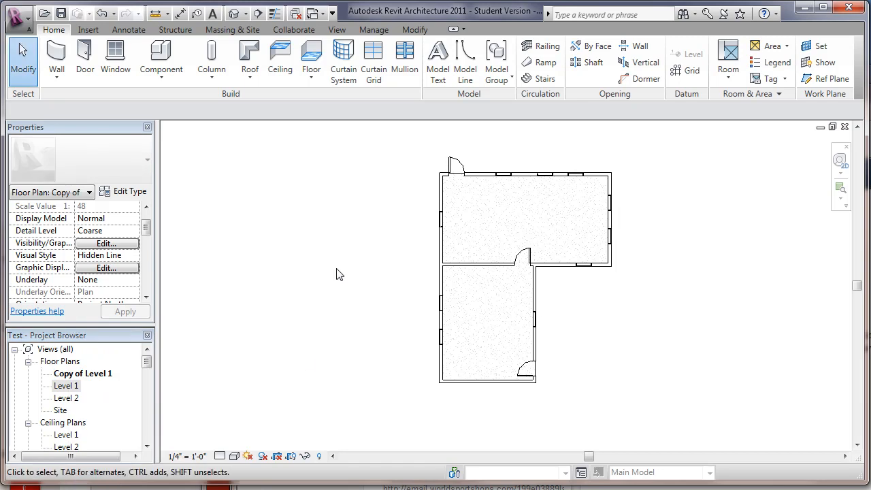
mouse_move(159, 231)
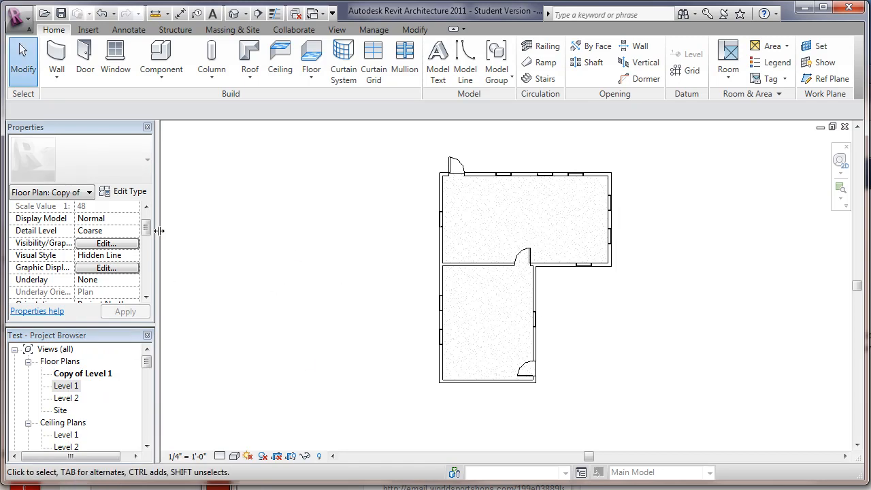
mouse_move(530, 248)
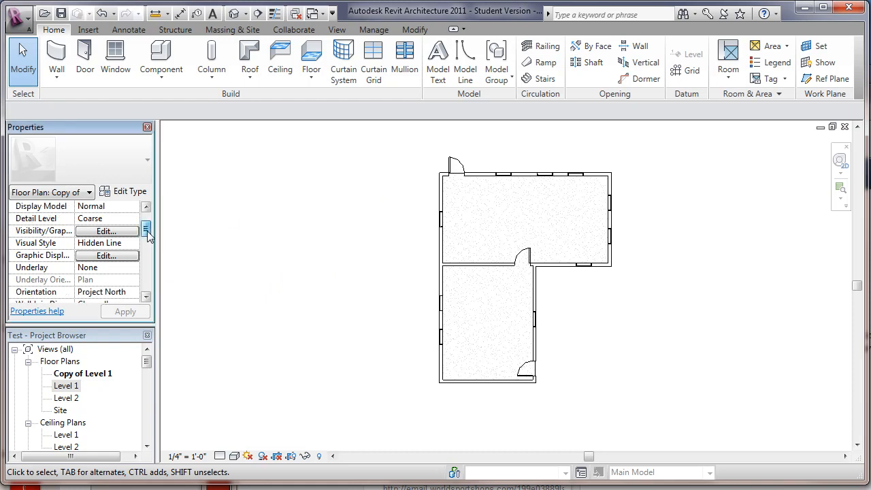
scroll(down, 3)
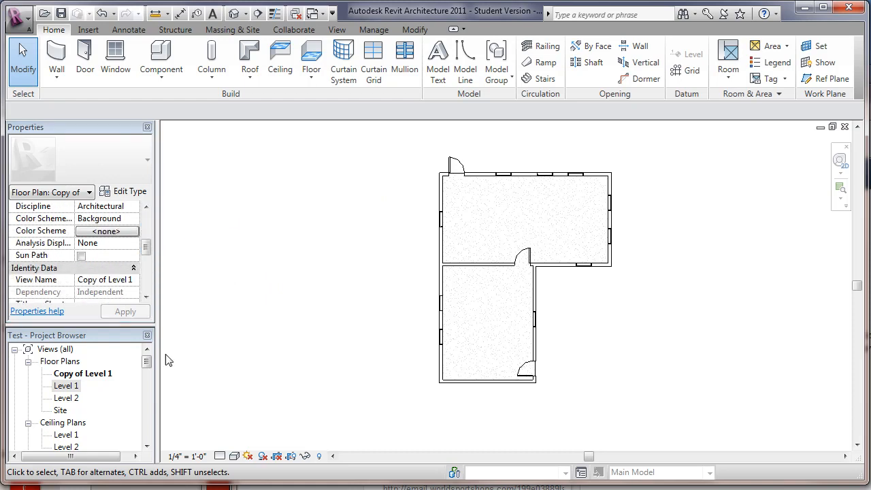
Step: Rename the 'Copy of Level 1' view to 'Foundation Plan' via the Project Browser
click(66, 385)
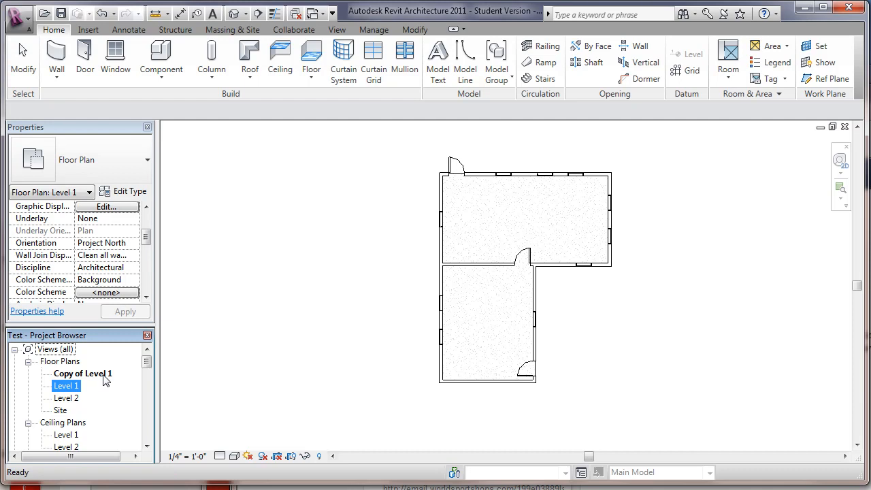
click(82, 372)
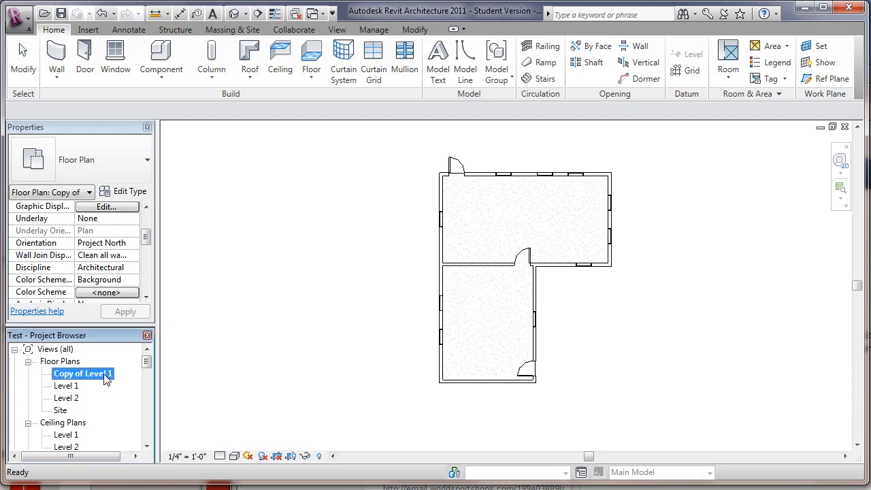
right_click(82, 373)
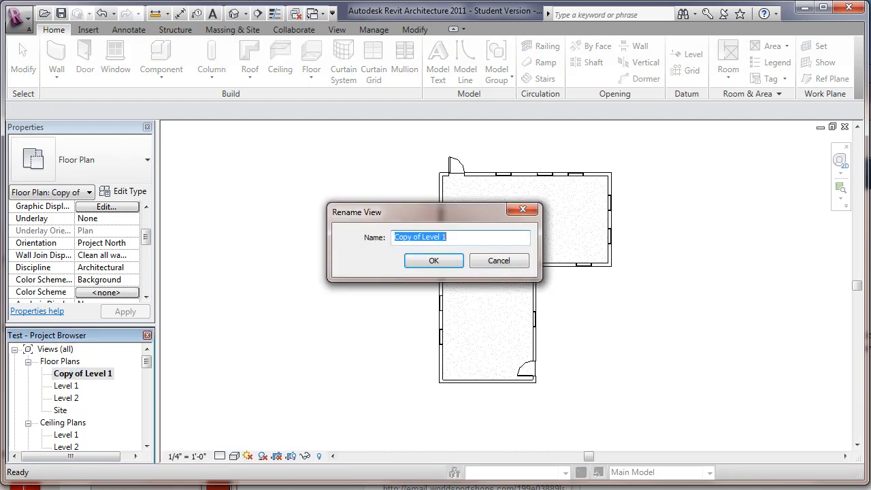
text(Foundation)
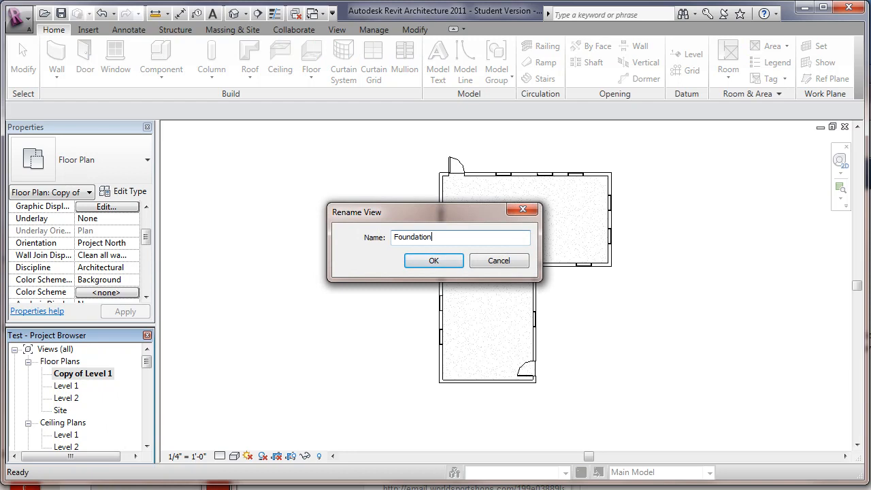
text(Plan)
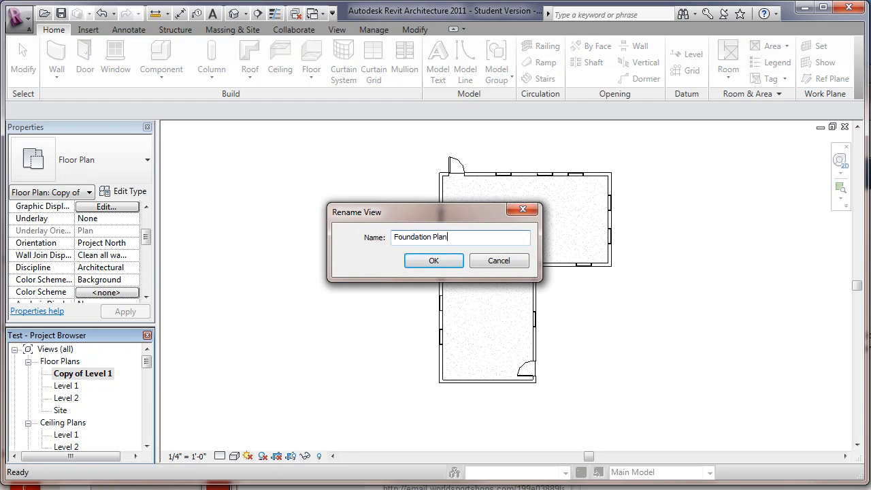
click(433, 260)
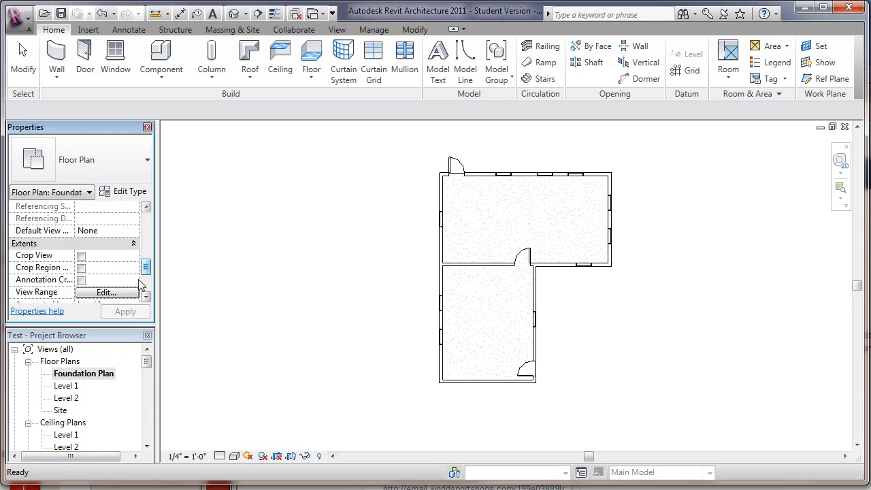
Step: In View Range, set the cut plane to -10" and the bottom to -2', then show the view depth levels
click(106, 291)
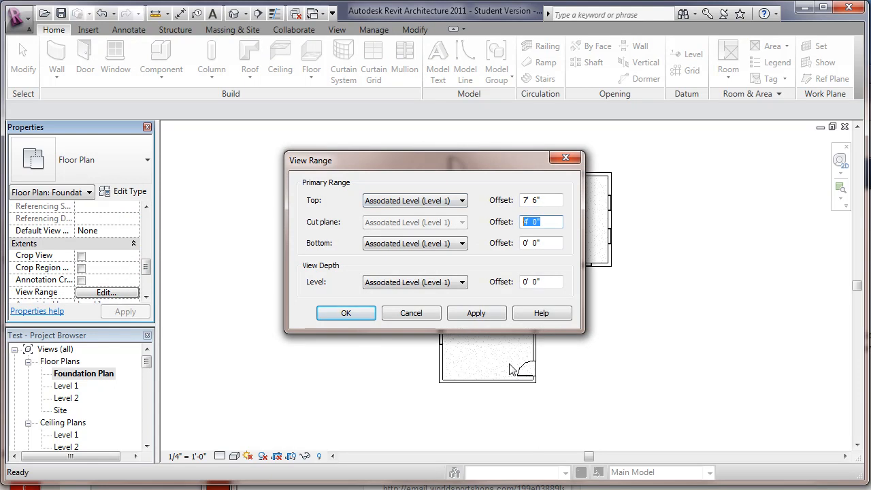
text(-10')
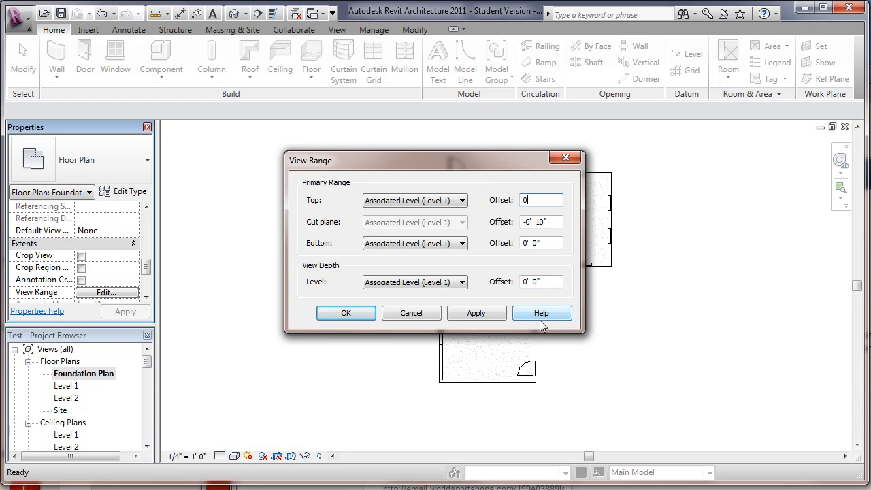
click(542, 242)
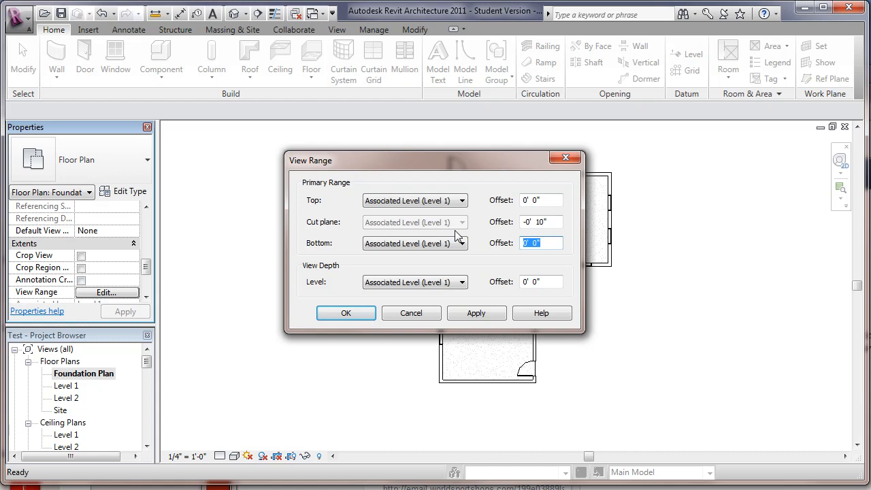
text(-2)
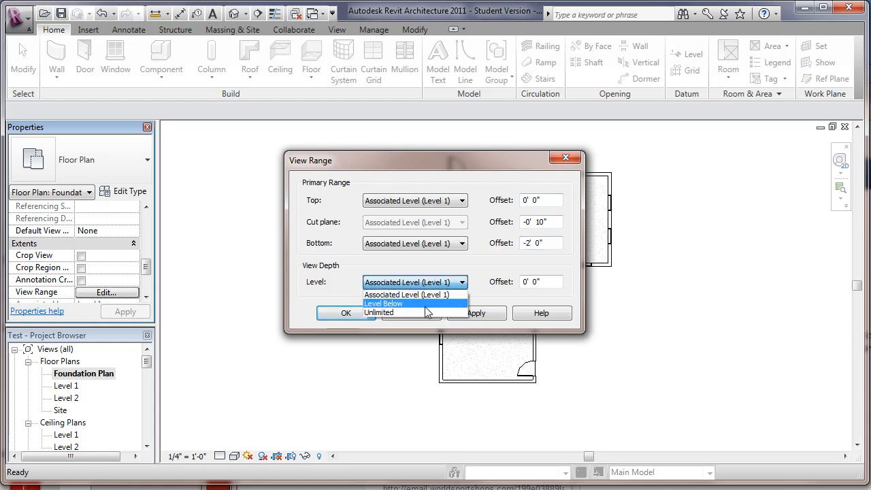
click(383, 302)
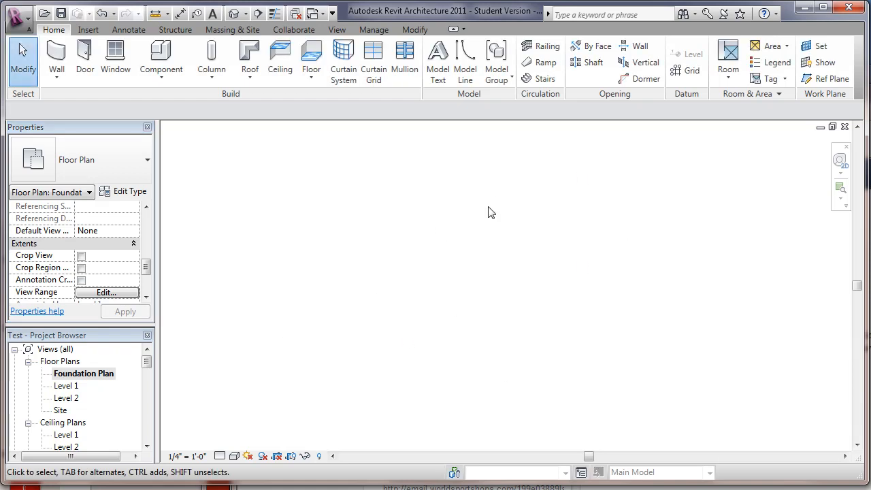
mouse_move(136, 248)
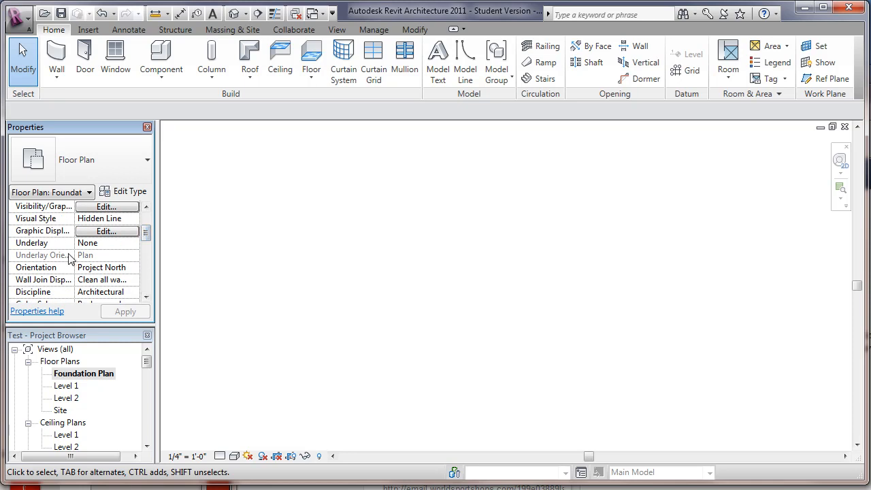
Step: Set the Foundation Plan's underlay to Level 1 so the L-shaped footprint shows
click(133, 242)
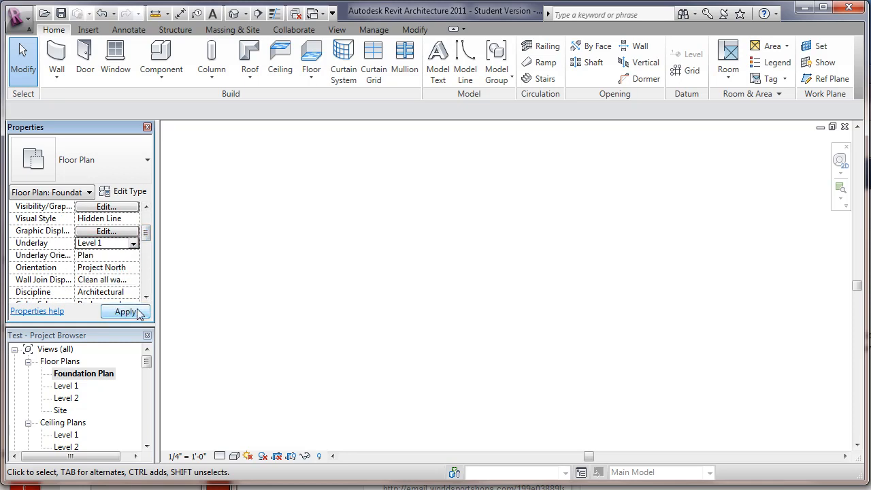
click(125, 312)
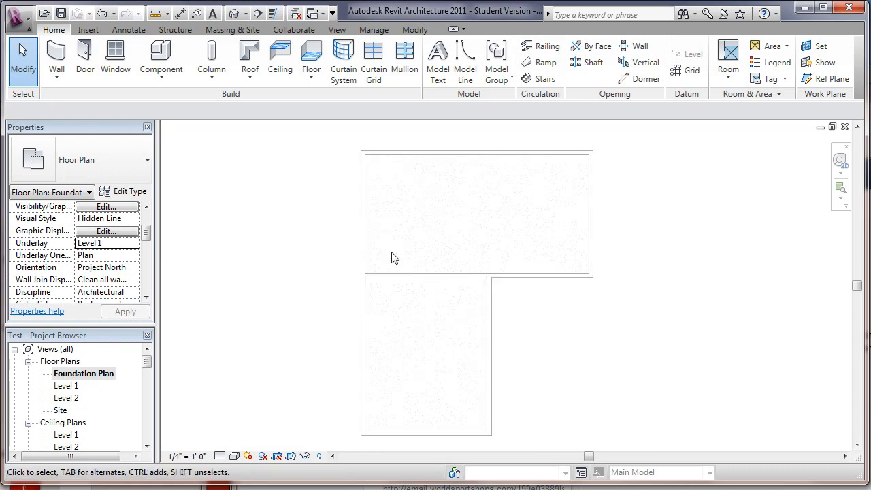
mouse_move(114, 408)
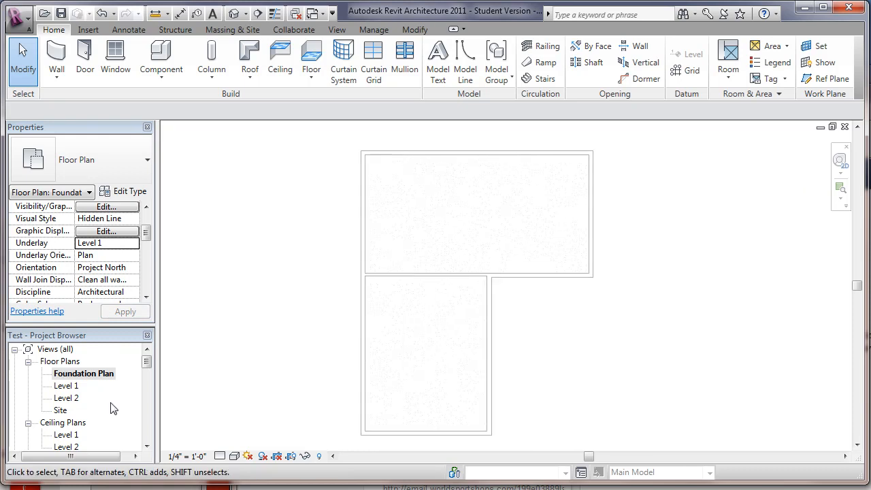
mouse_move(57, 57)
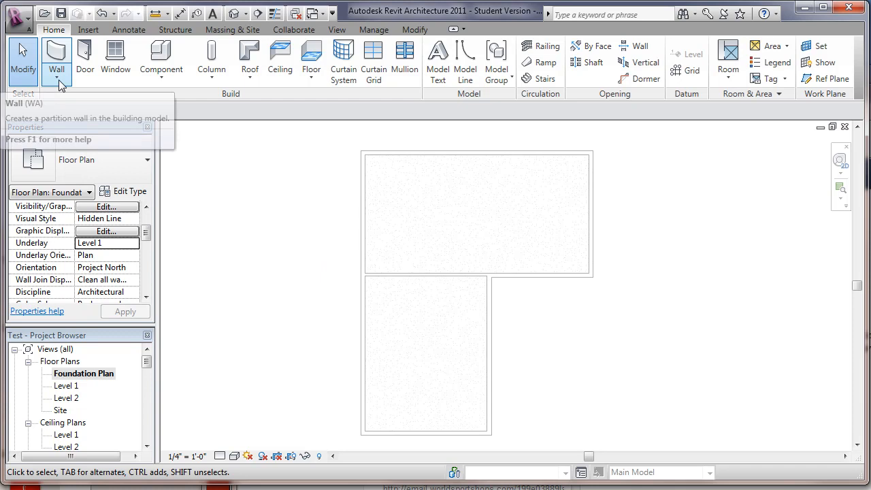
Step: Start a Stacked Wall: Foundation System wall with location line Finish Face: Exterior
click(56, 71)
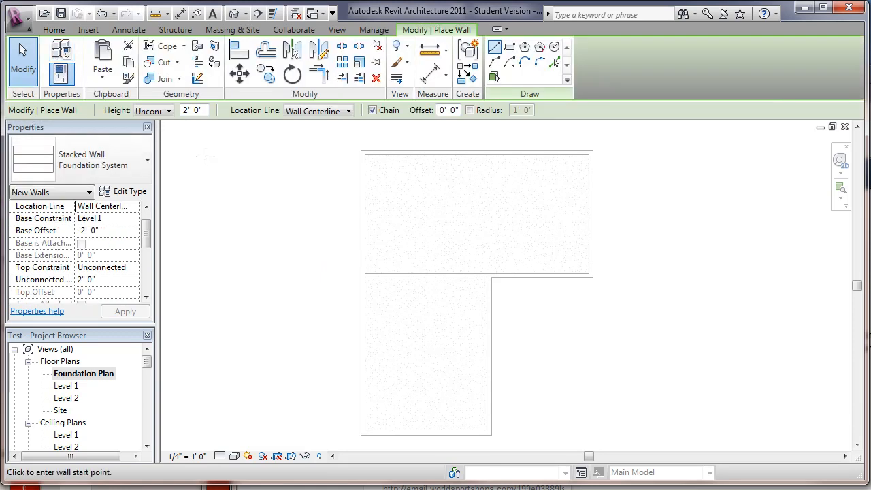
mouse_move(379, 392)
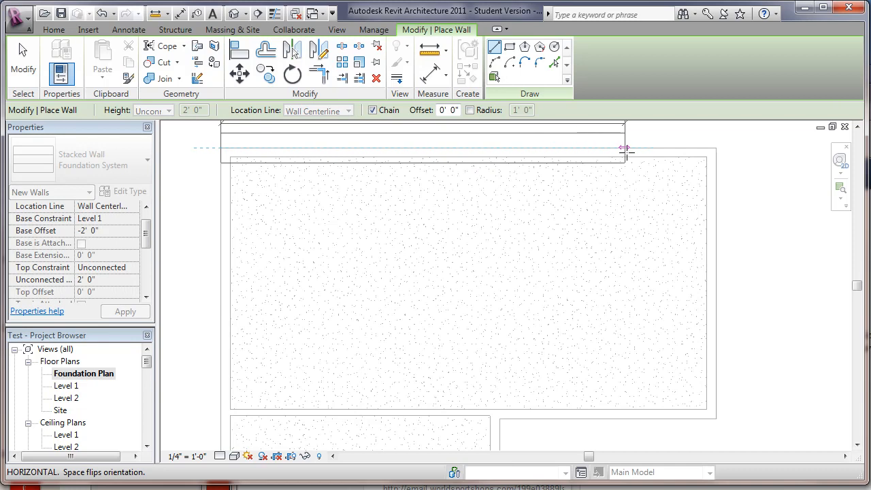
drag(626, 147, 714, 147)
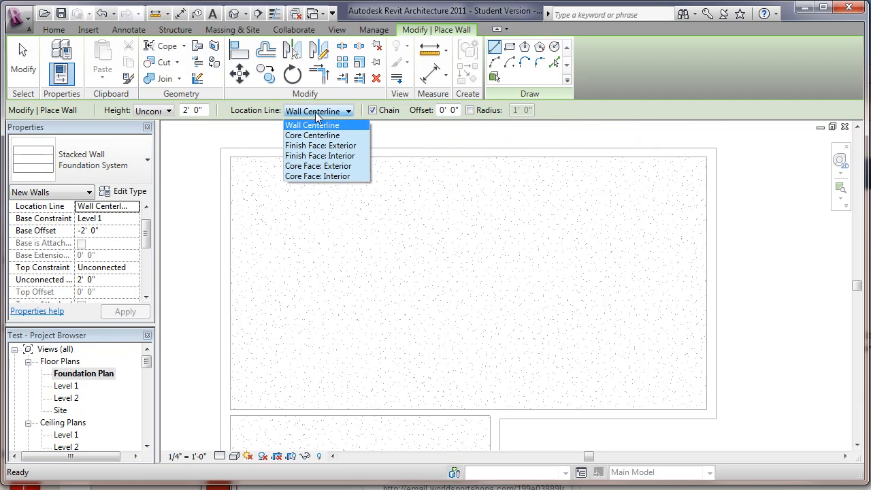
mouse_move(321, 146)
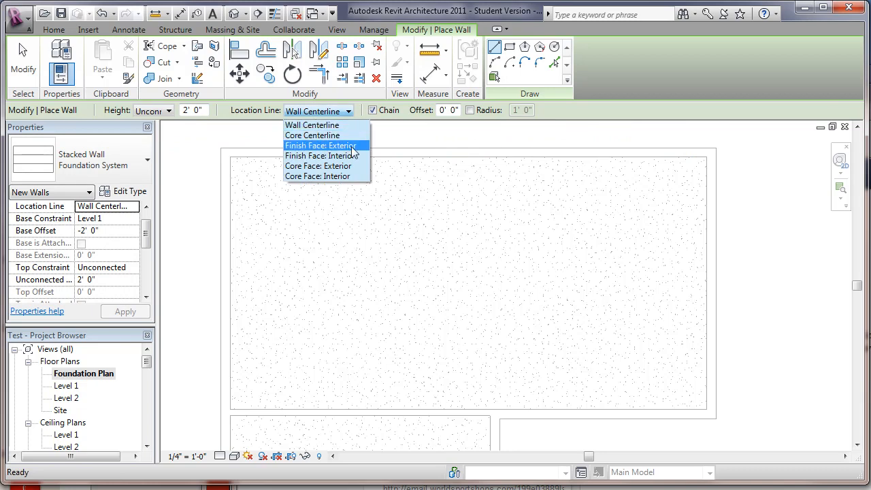
click(320, 145)
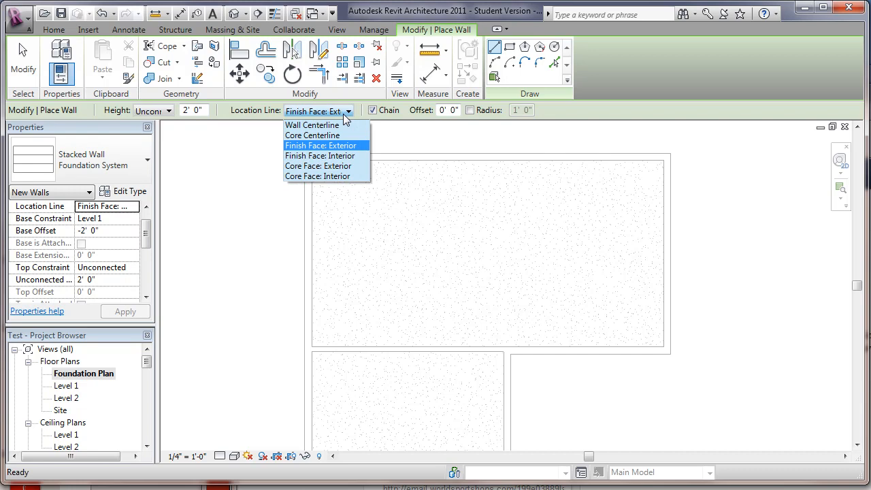
mouse_move(345, 154)
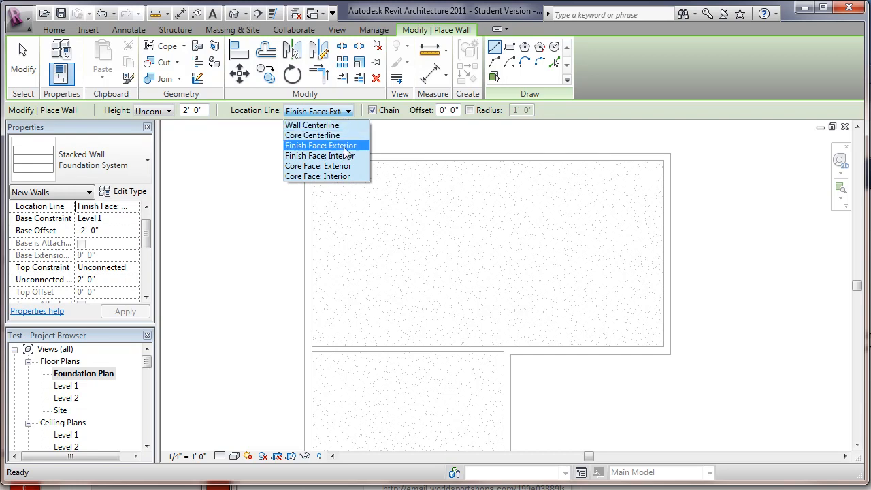
click(321, 144)
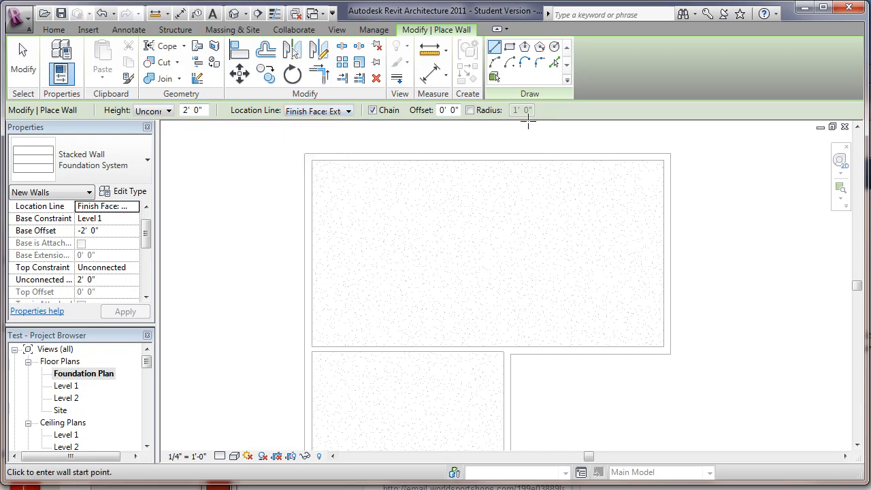
Step: Set the wall placement offset to 8 on the Options Bar
click(447, 108)
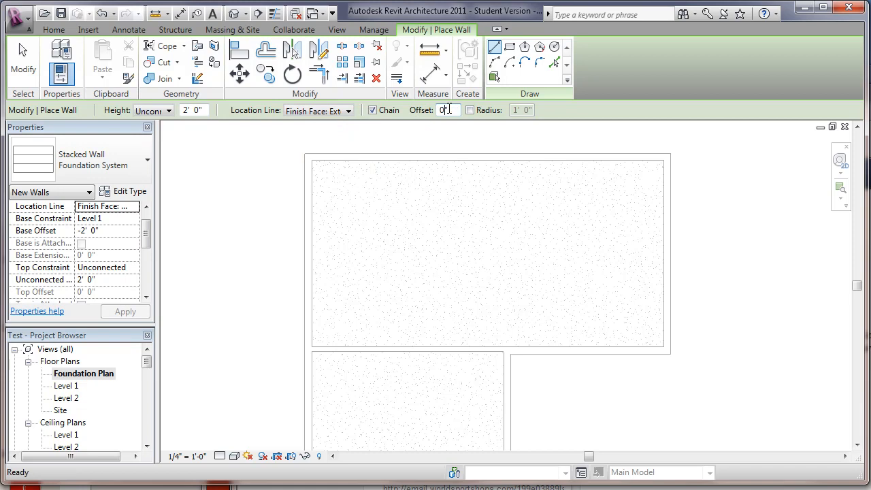
text(8)
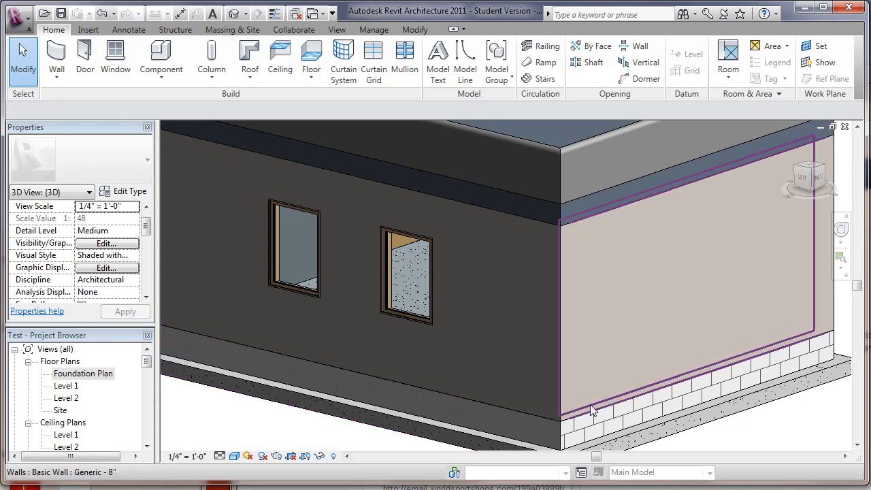
Step: Orbit the 3D view to inspect the foundation walls, then return to the Foundation Plan view
drag(591, 408, 593, 354)
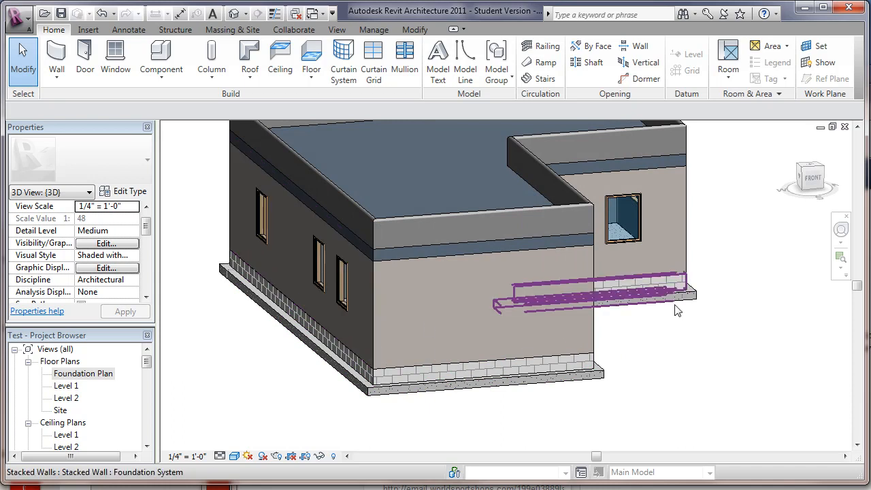
drag(677, 310, 459, 351)
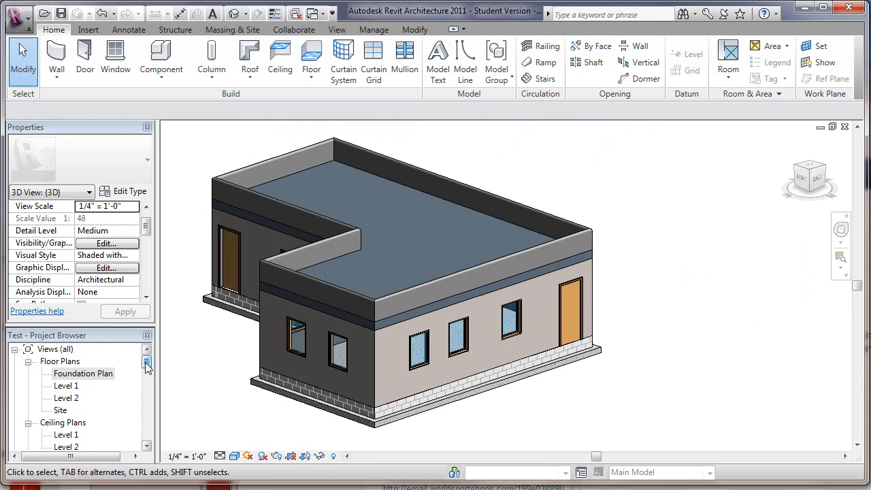
double_click(82, 372)
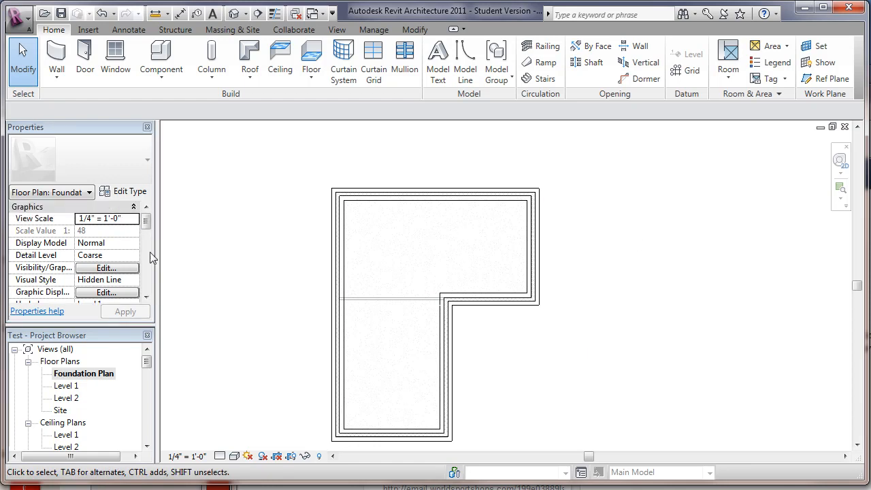
Step: Scroll Properties to Underlay and show its level choices for the Foundation Plan
scroll(down, 3)
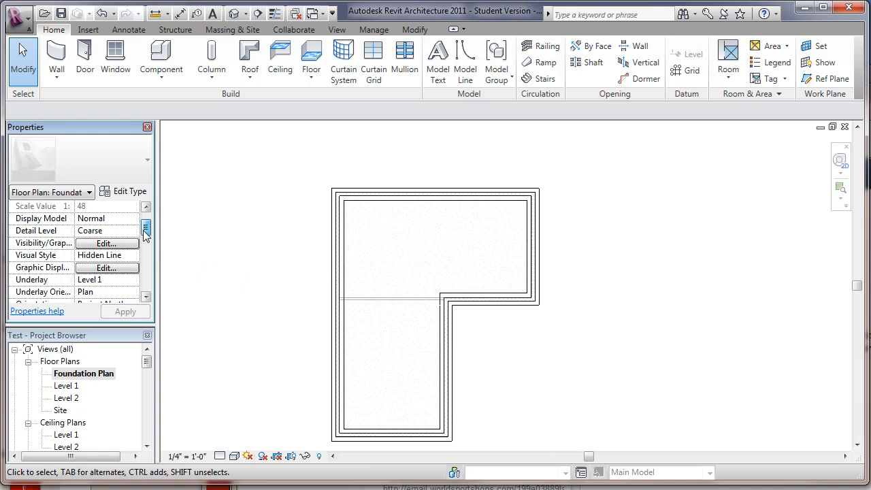
scroll(down, 3)
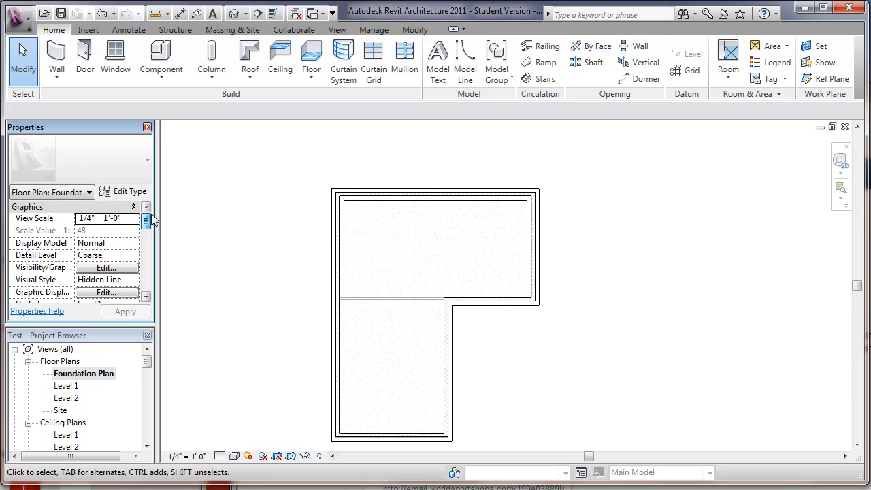
scroll(down, 3)
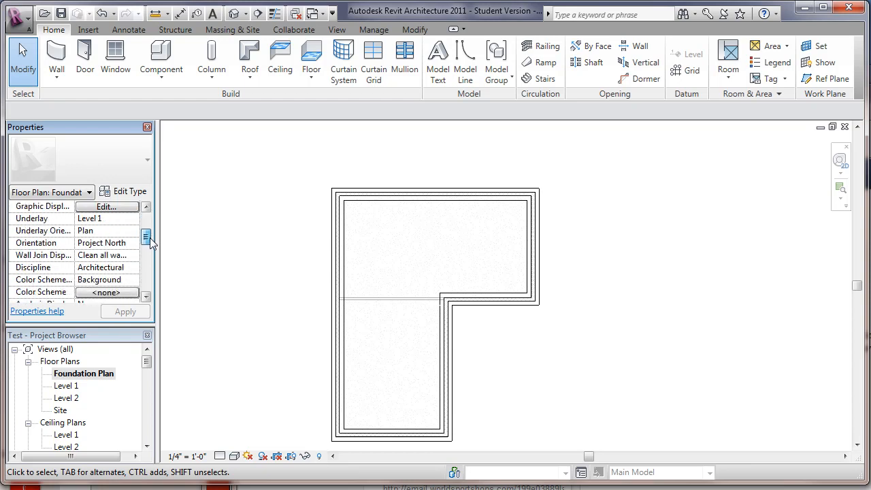
click(133, 218)
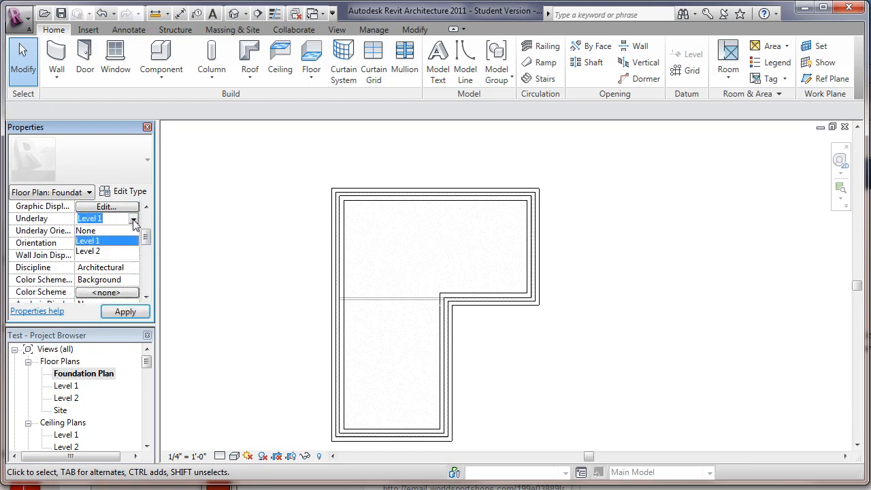